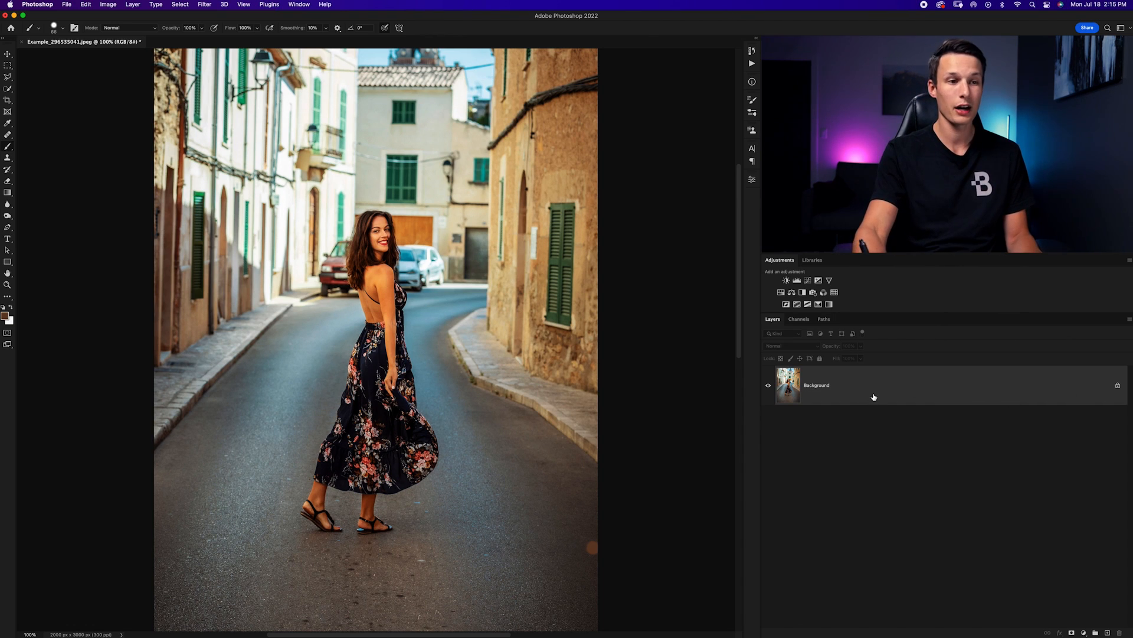
# Duplicate the Background layer twice and rename the top copy 'Subject'.
pyautogui.press('cmd+j')
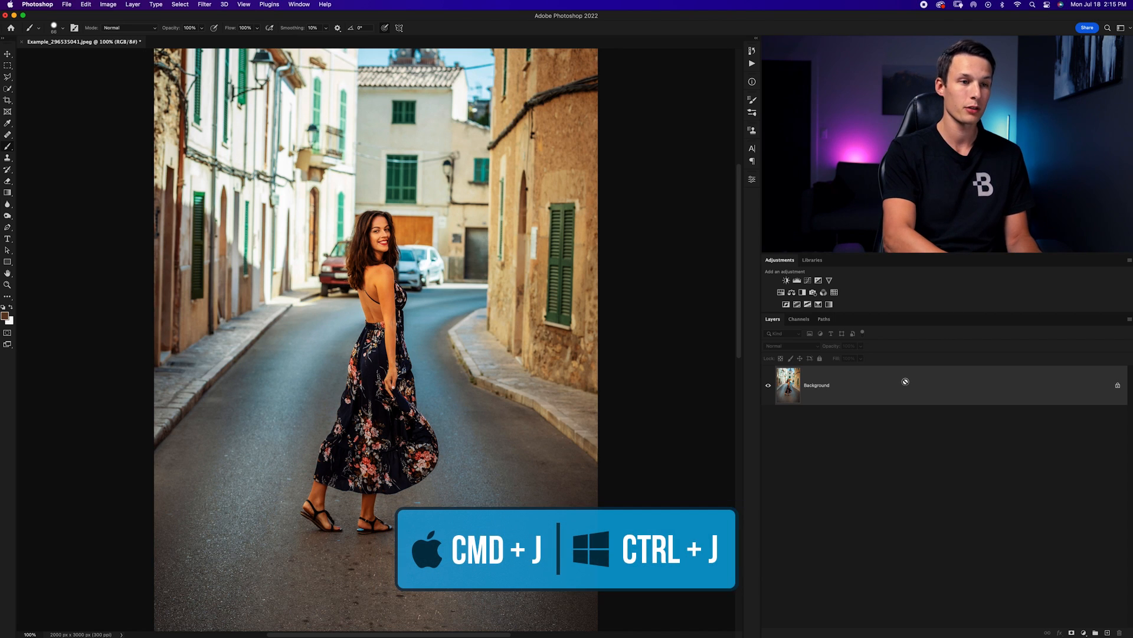
pyautogui.press('cmd+j')
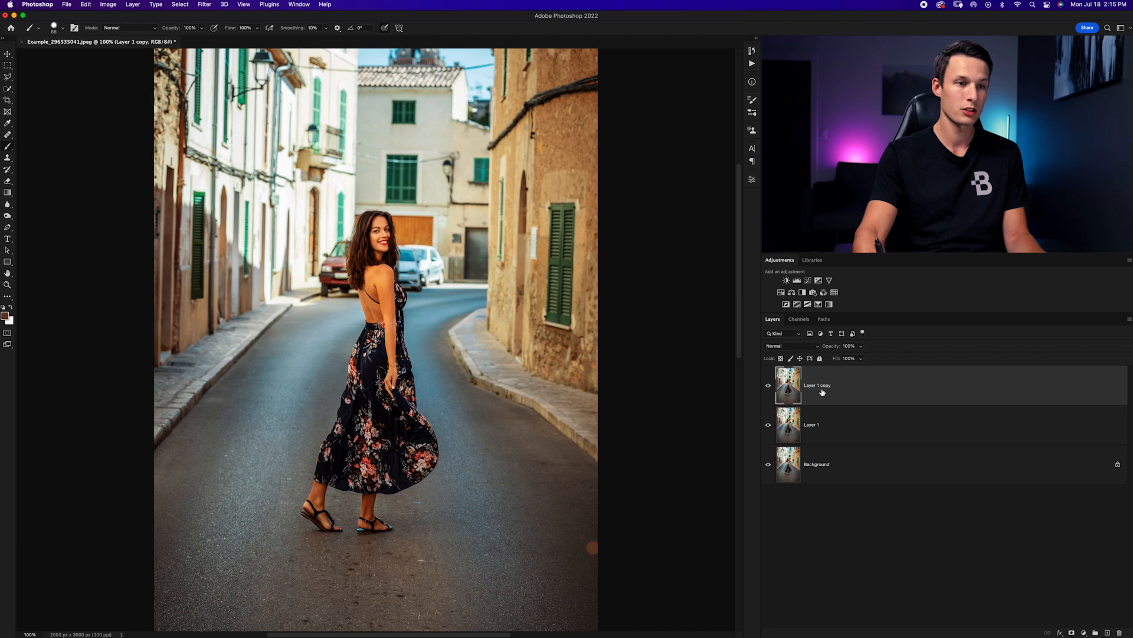
pyautogui.doubleClick(817, 384)
pyautogui.write('Subject')
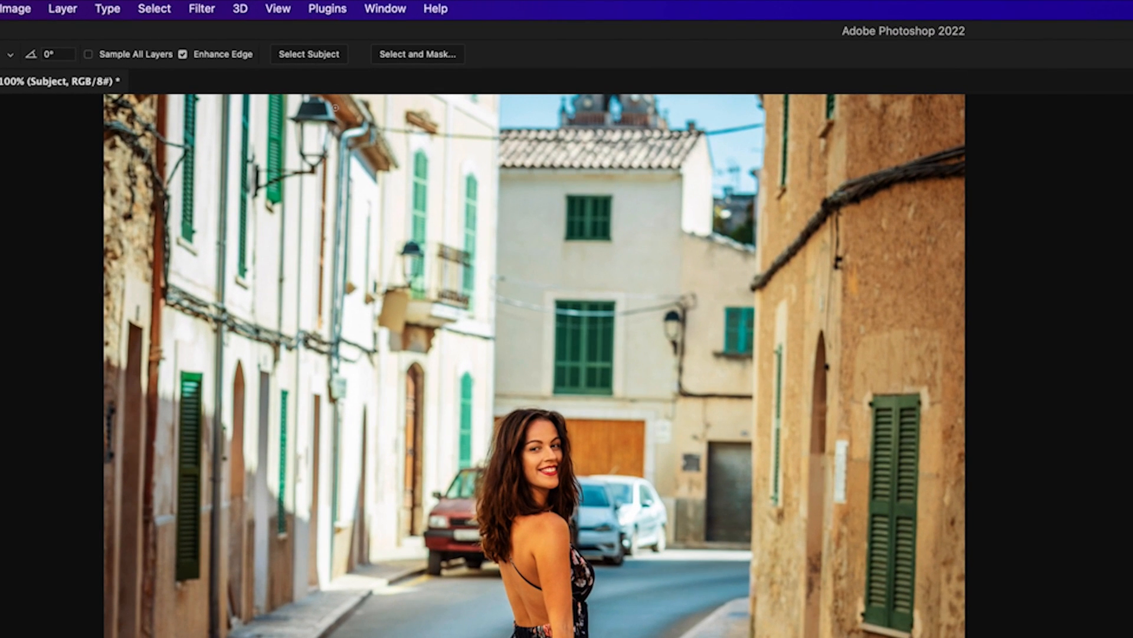
# Run Select Subject to automatically select the woman in the street photo.
pyautogui.click(308, 54)
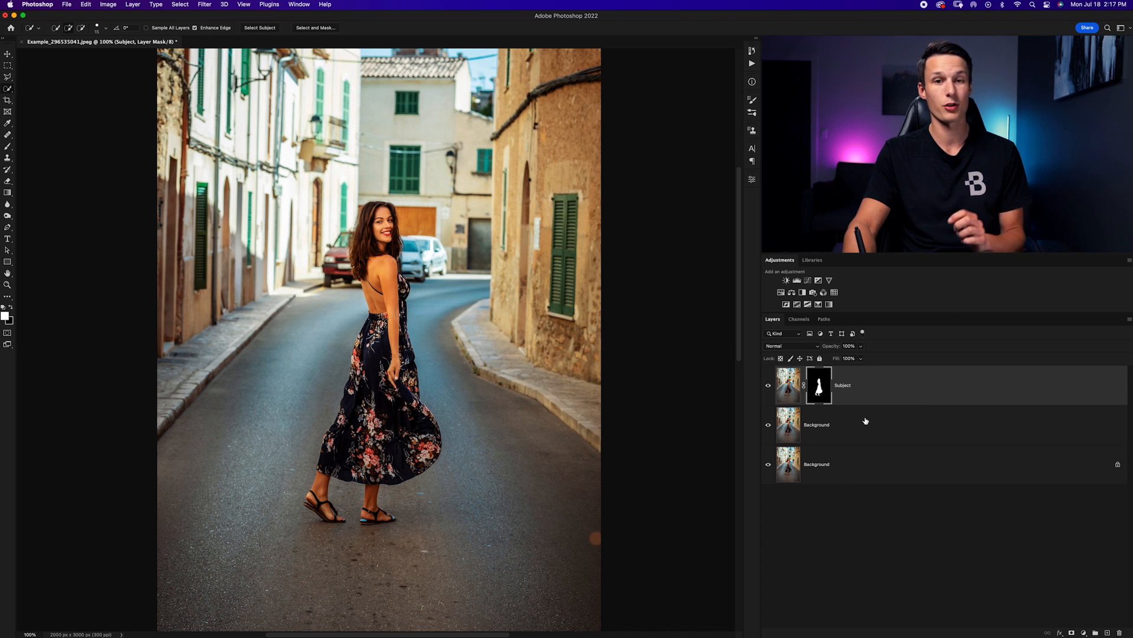
pyautogui.moveTo(880, 402)
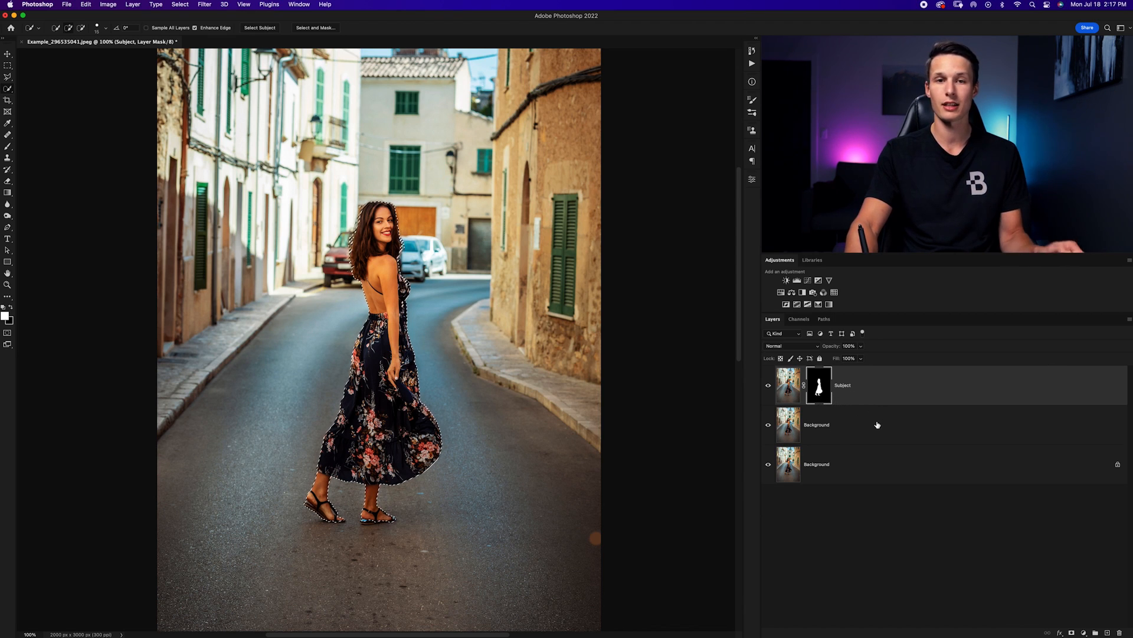
# Switch to the middle Background layer and open Content-Aware Fill on the woman's selection.
pyautogui.click(817, 425)
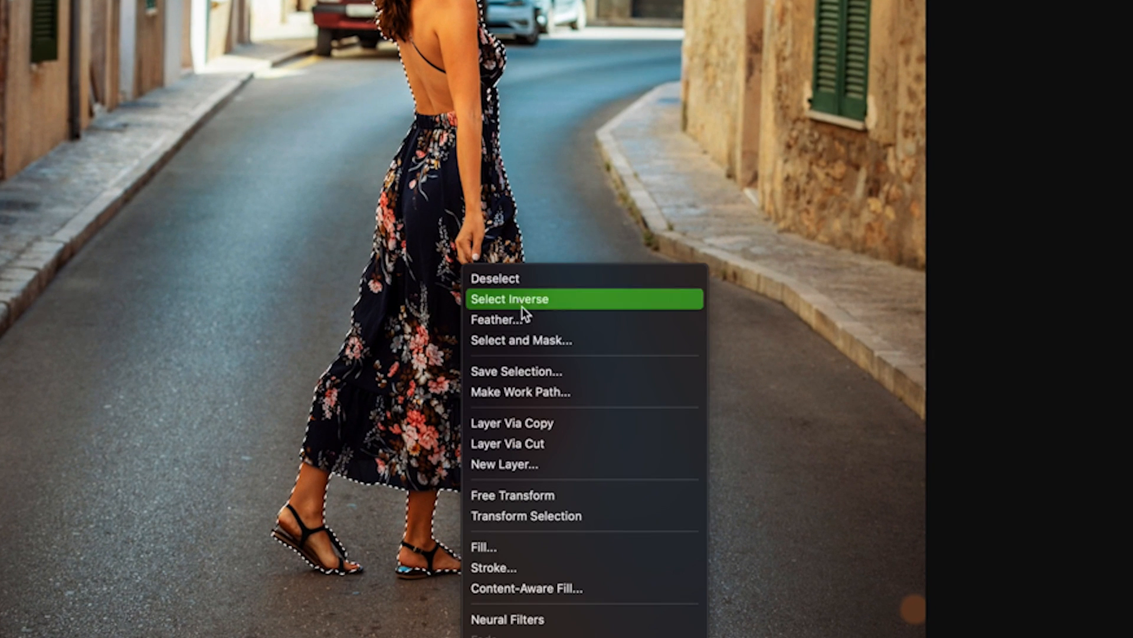
pyautogui.click(510, 298)
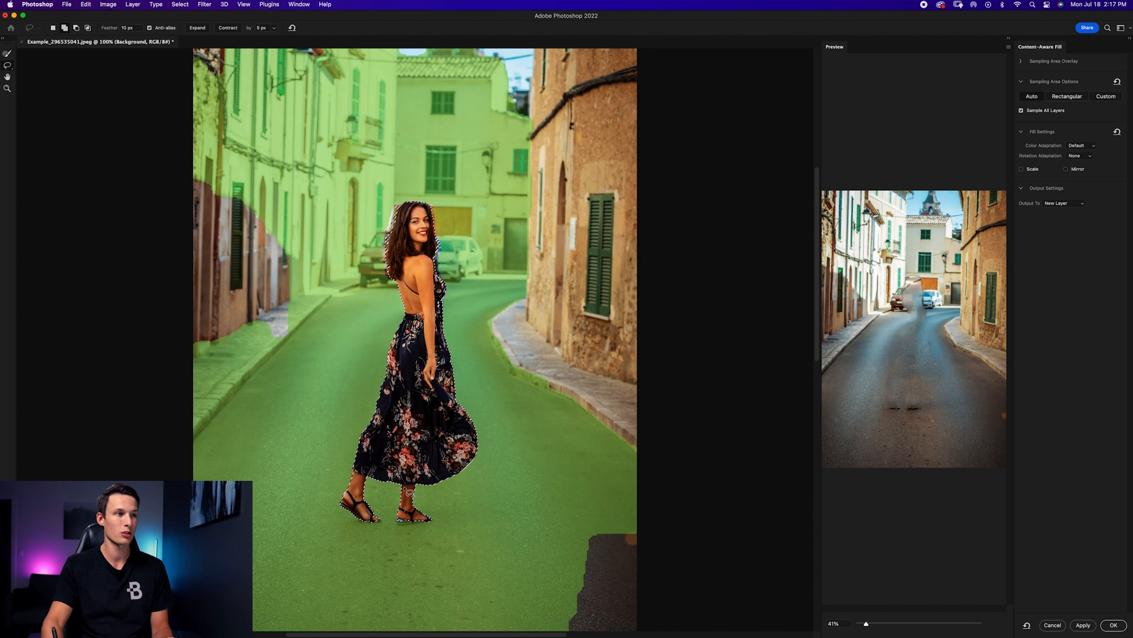
pyautogui.moveTo(938, 348)
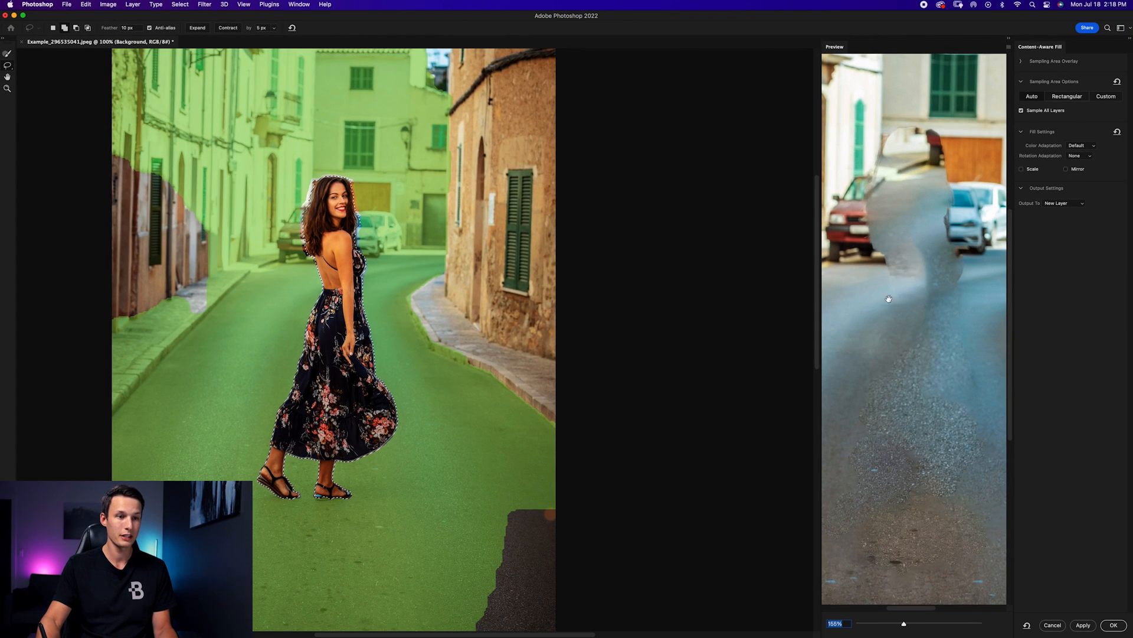
# Zoom the Content-Aware Fill preview in and then back out.
pyautogui.moveTo(903, 624); pyautogui.dragTo(906, 626)
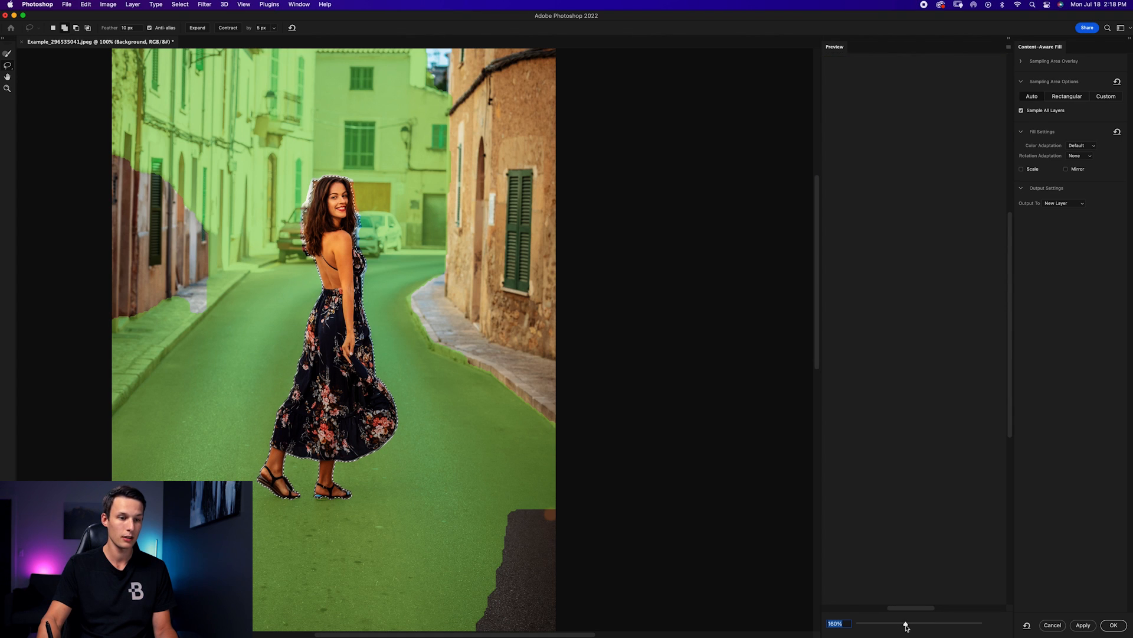
pyautogui.moveTo(905, 622); pyautogui.dragTo(937, 622)
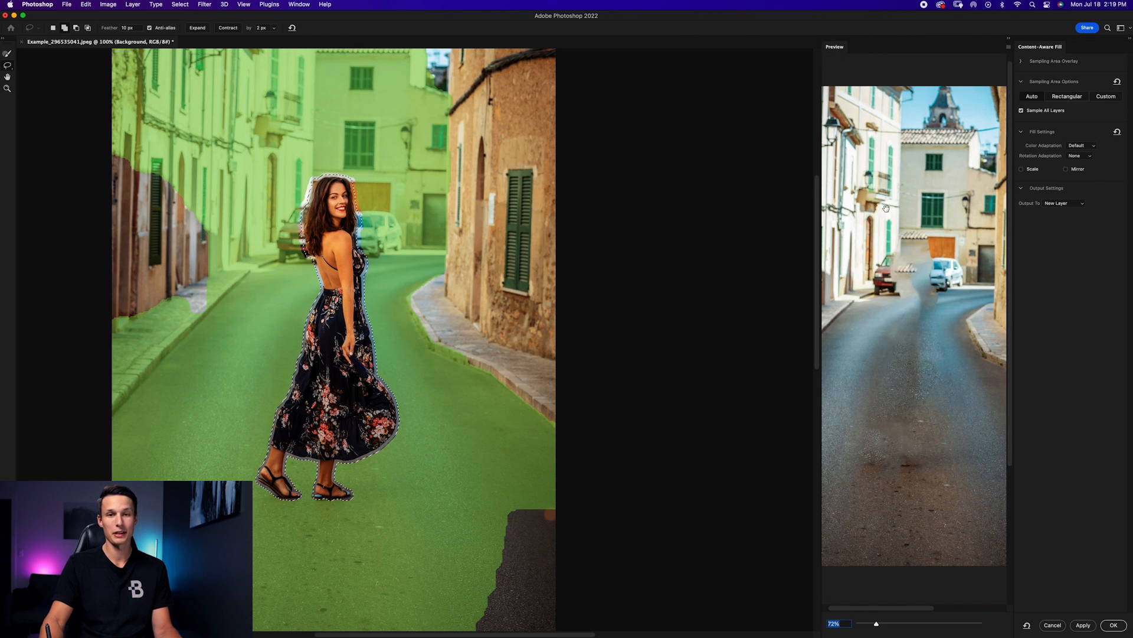
pyautogui.moveTo(896, 266)
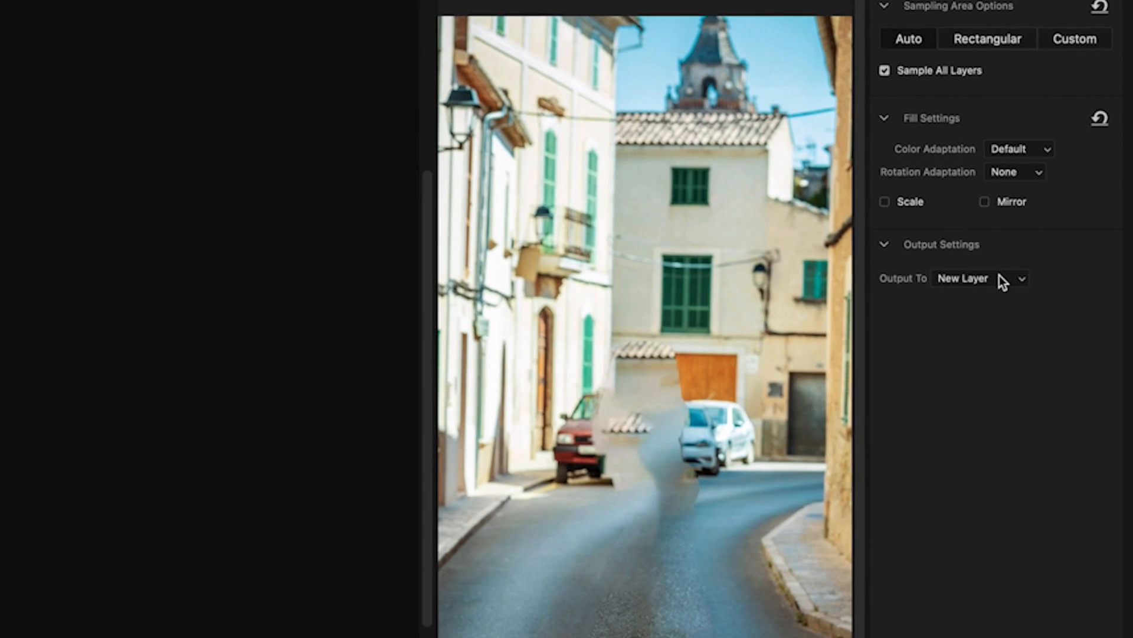
# Apply the content-aware fill to the current layer and deselect.
pyautogui.click(979, 278)
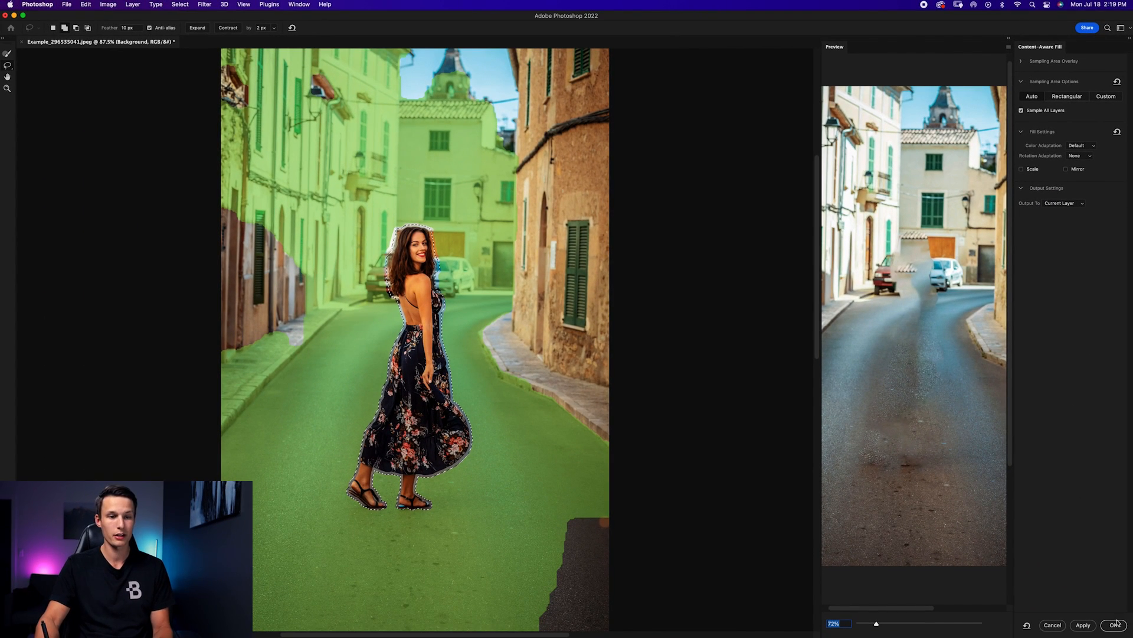
pyautogui.click(1115, 624)
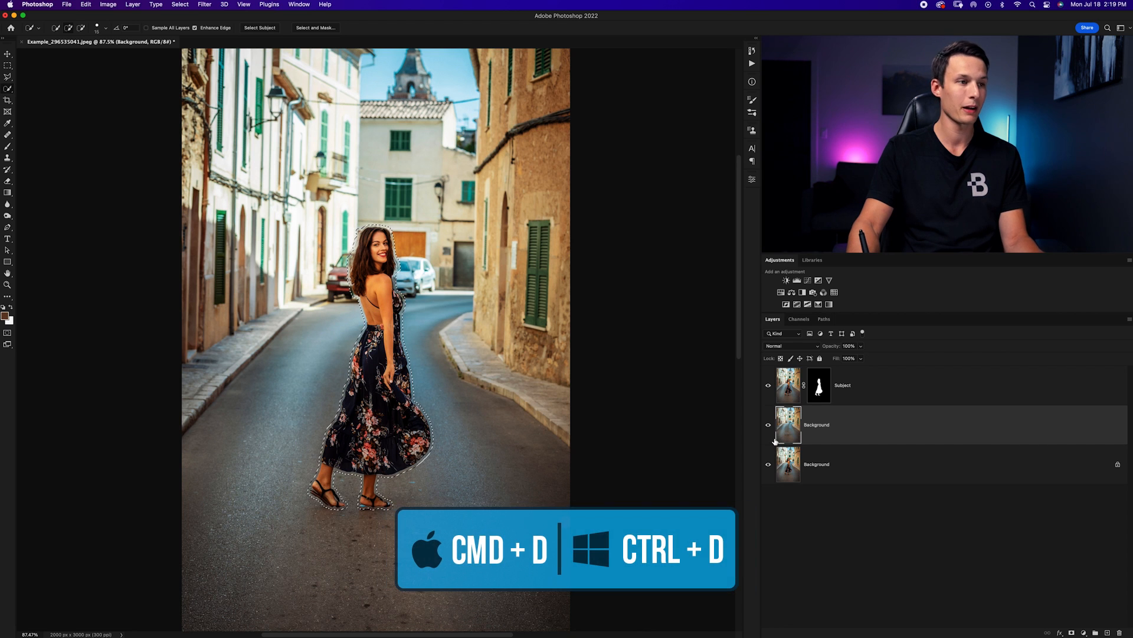
pyautogui.press('cmd+d')
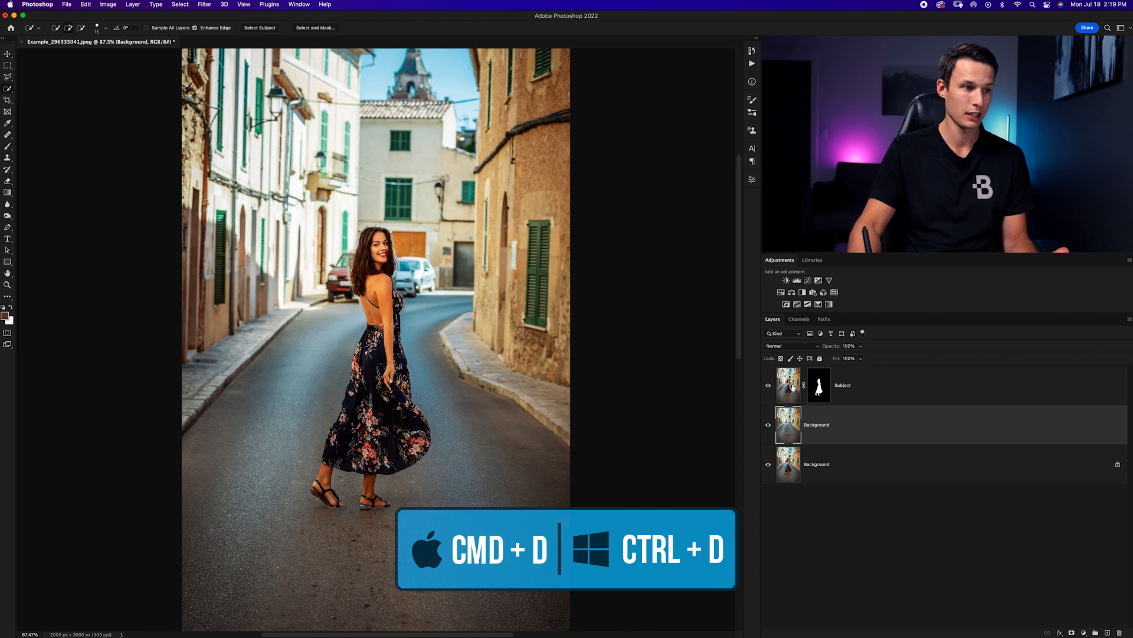
pyautogui.press('cmd+d')
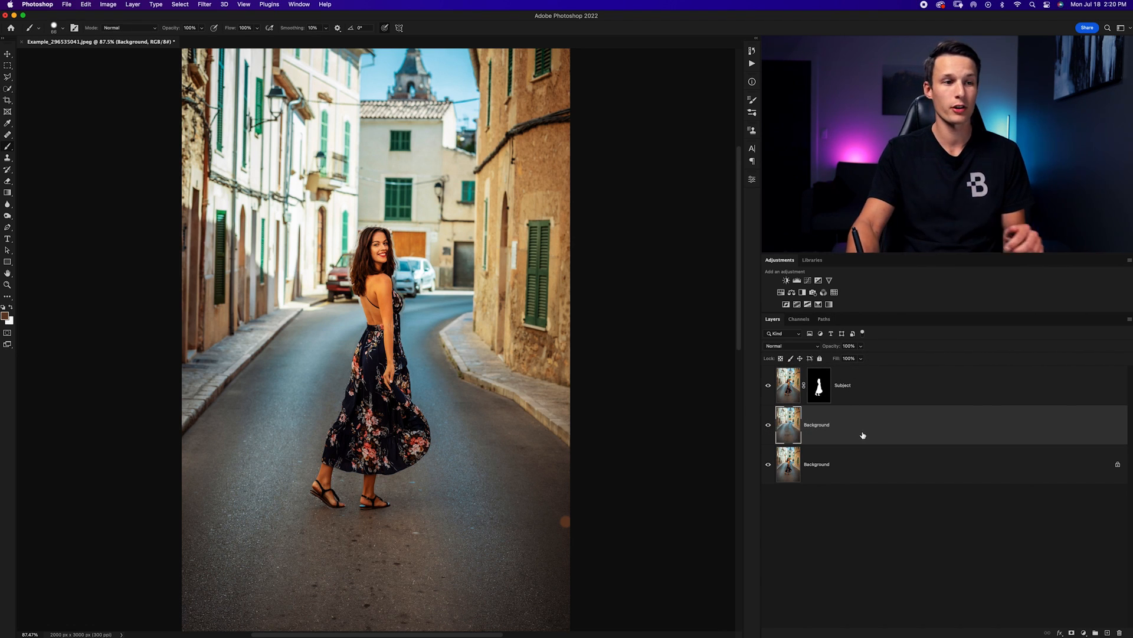
# Convert the filled middle layer to a smart object via its context menu, then open Filter menu.
pyautogui.rightClick(816, 425)
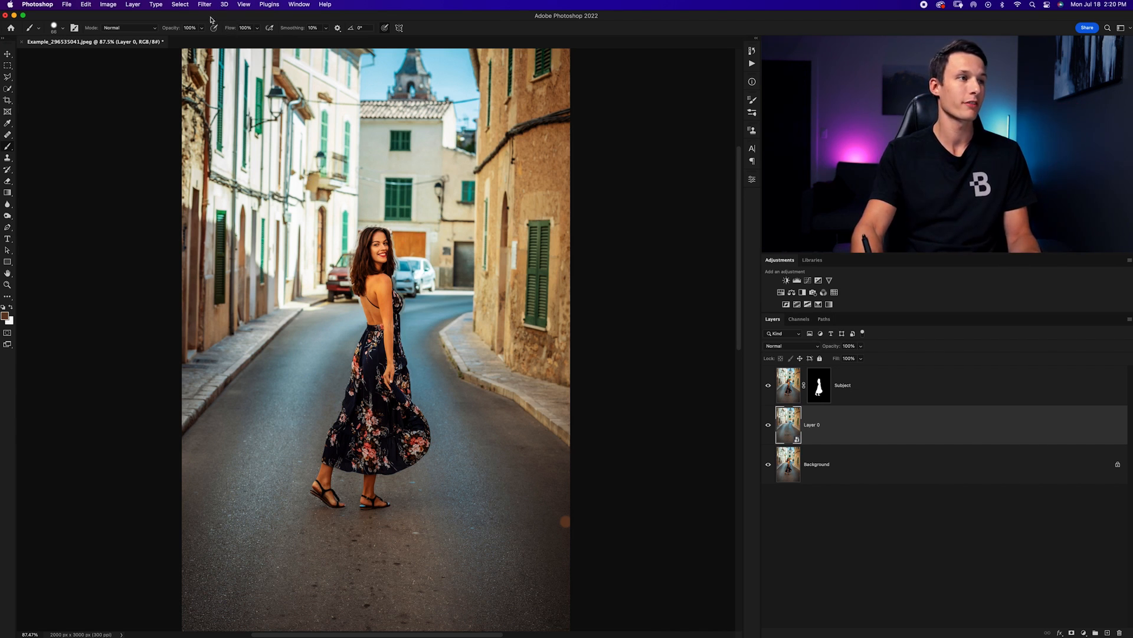
pyautogui.click(203, 5)
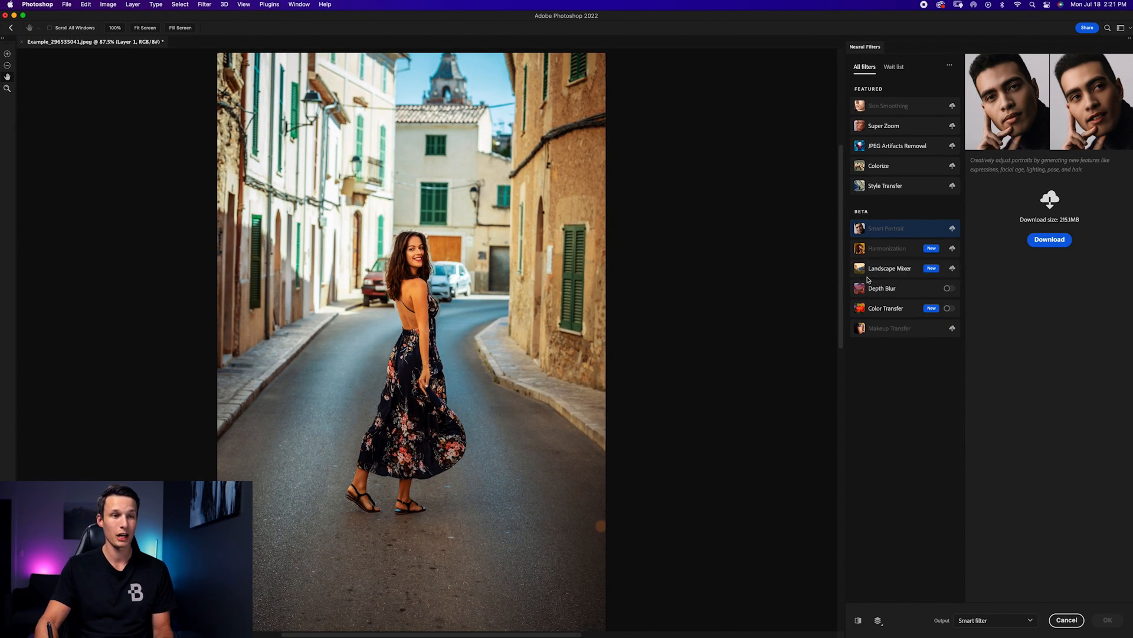
# Enable Depth Blur, raise Blur Strength to 79, and reset Focal Range to zero.
pyautogui.click(882, 288)
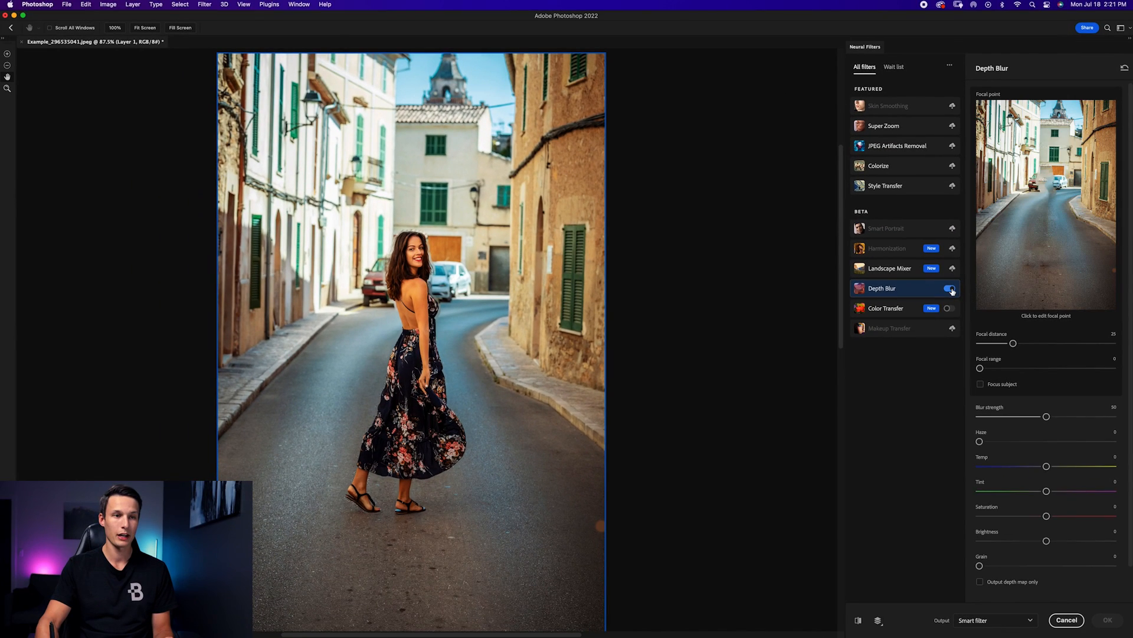
pyautogui.click(950, 287)
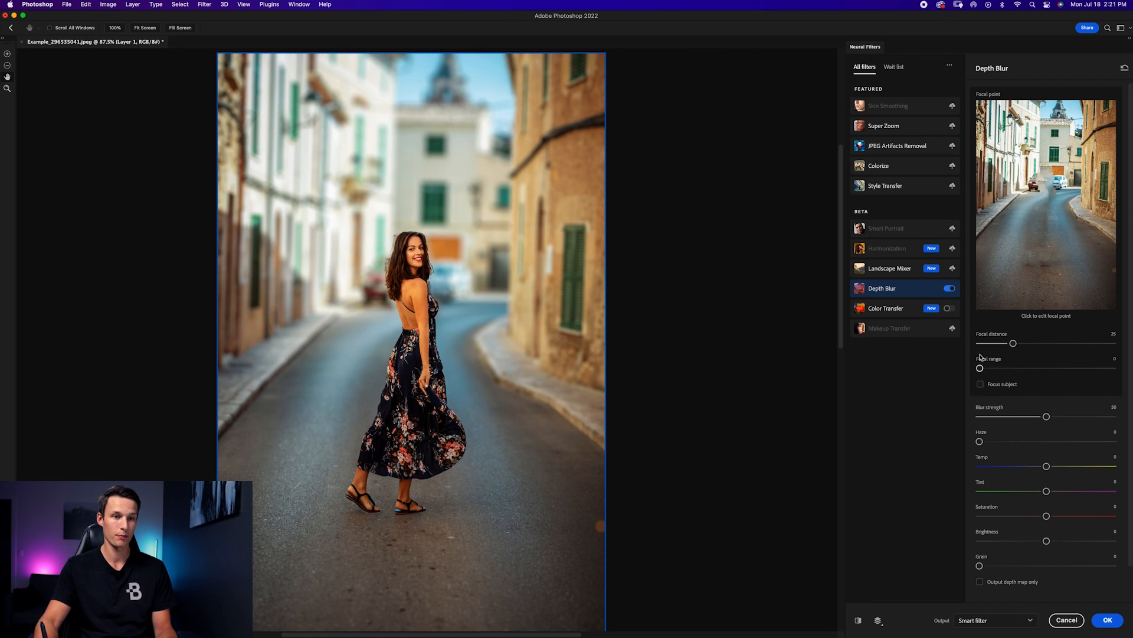
pyautogui.moveTo(405, 364)
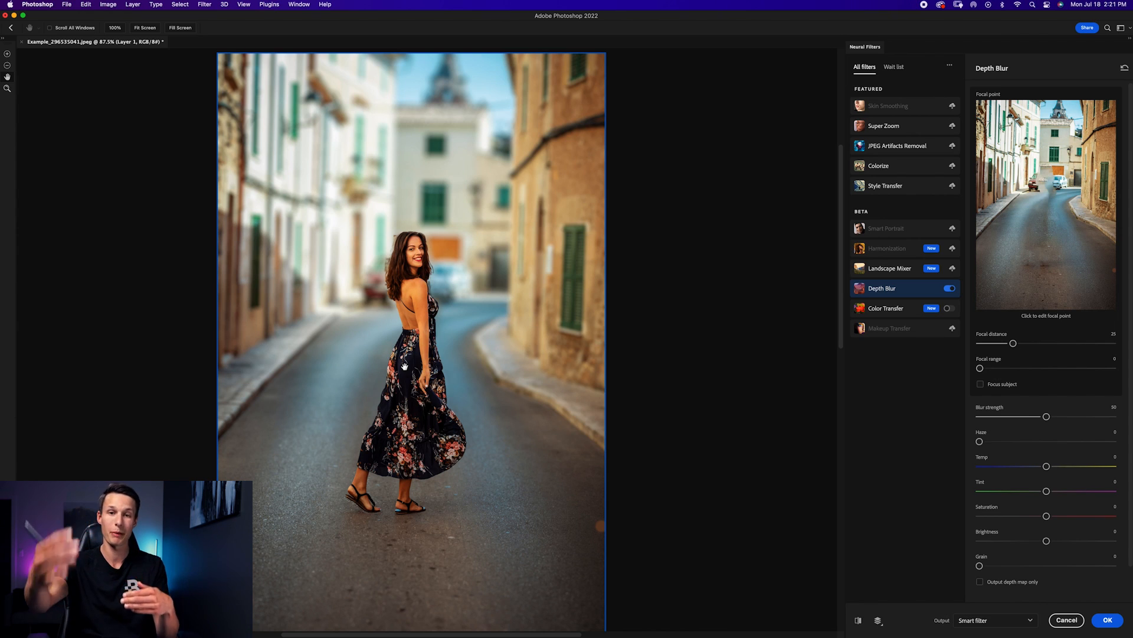
pyautogui.click(1046, 265)
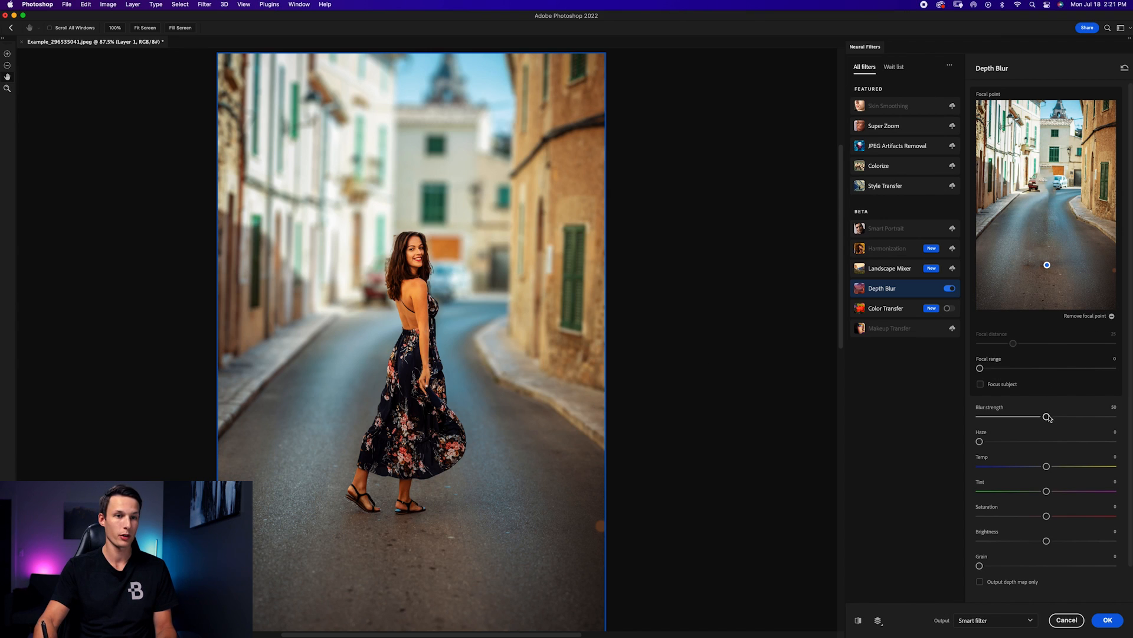
pyautogui.moveTo(1047, 416); pyautogui.dragTo(1036, 416)
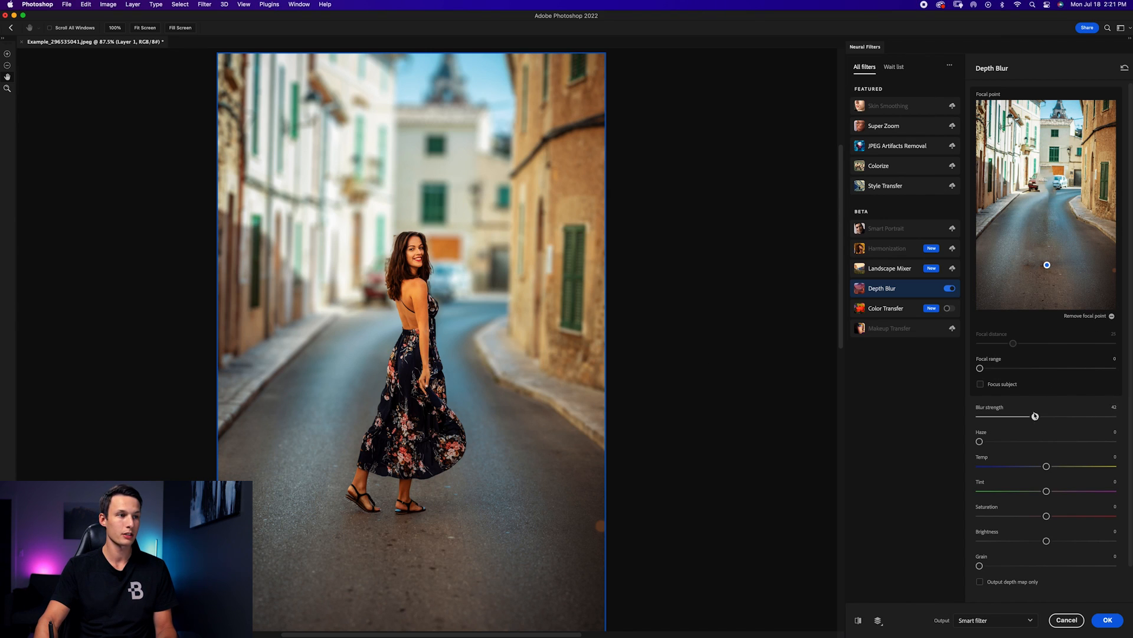
pyautogui.moveTo(1035, 416); pyautogui.dragTo(1073, 416)
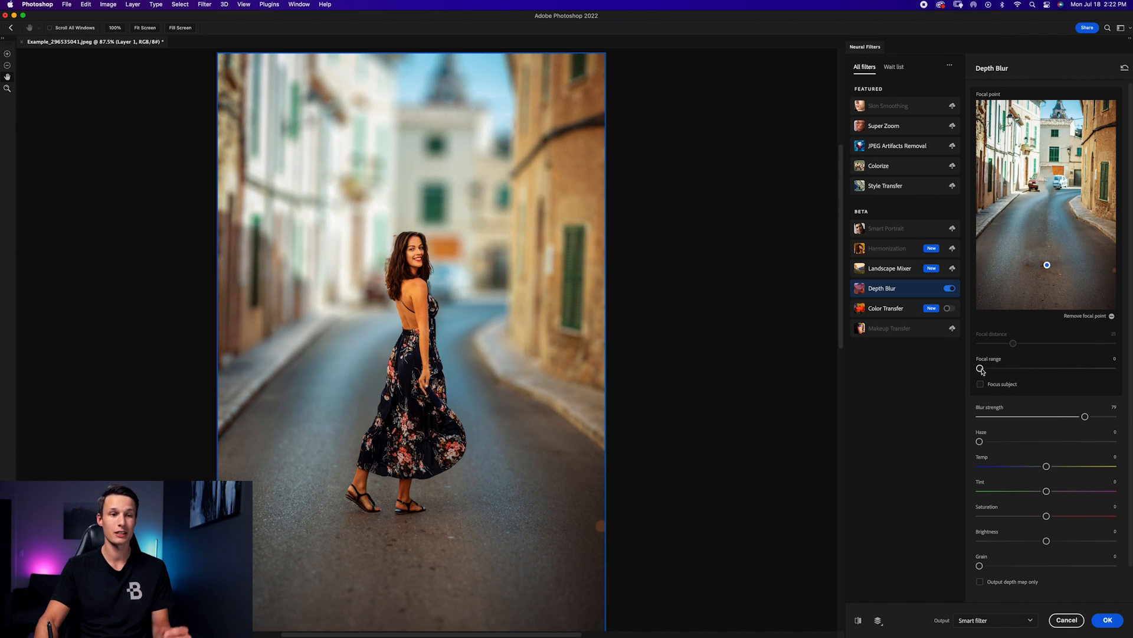
pyautogui.moveTo(978, 367); pyautogui.dragTo(1005, 368)
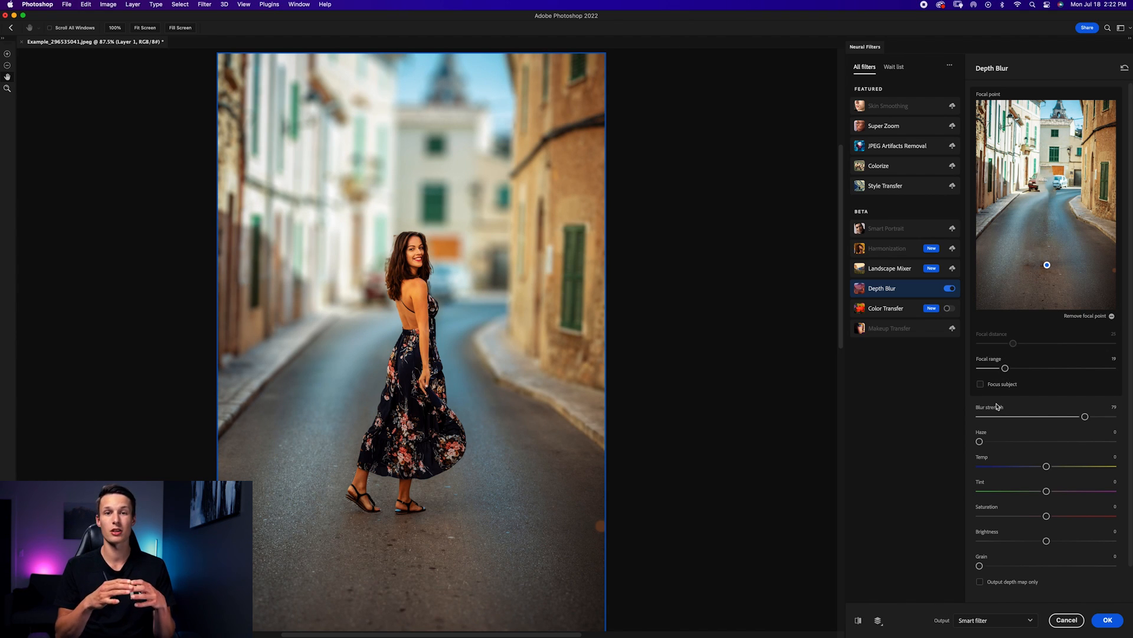
pyautogui.moveTo(833, 245)
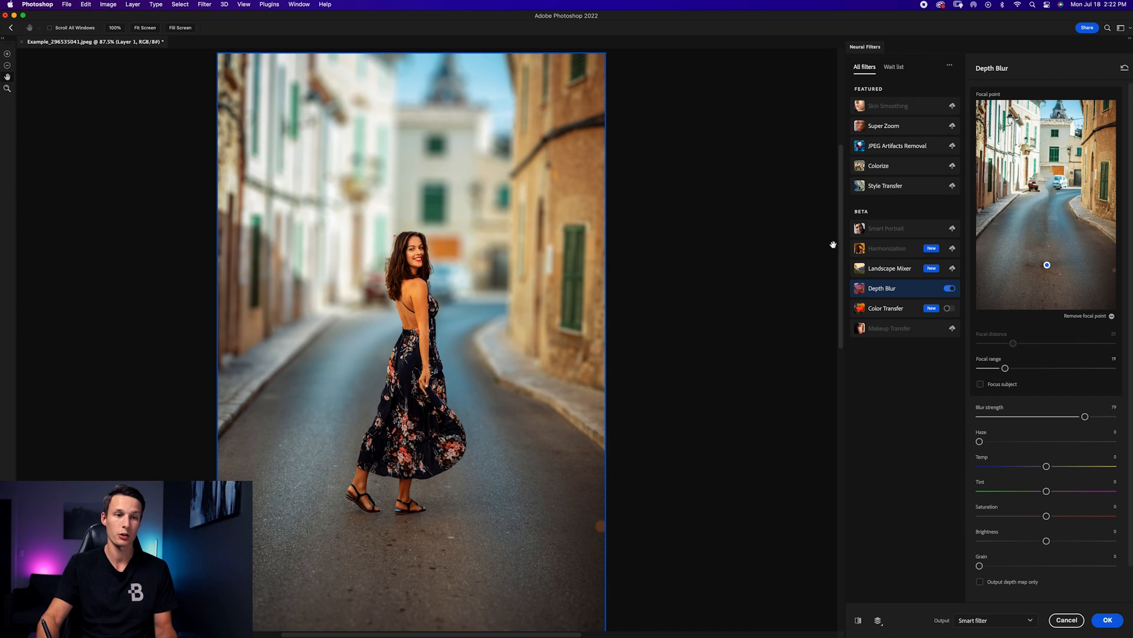
pyautogui.moveTo(1005, 367); pyautogui.dragTo(1008, 368)
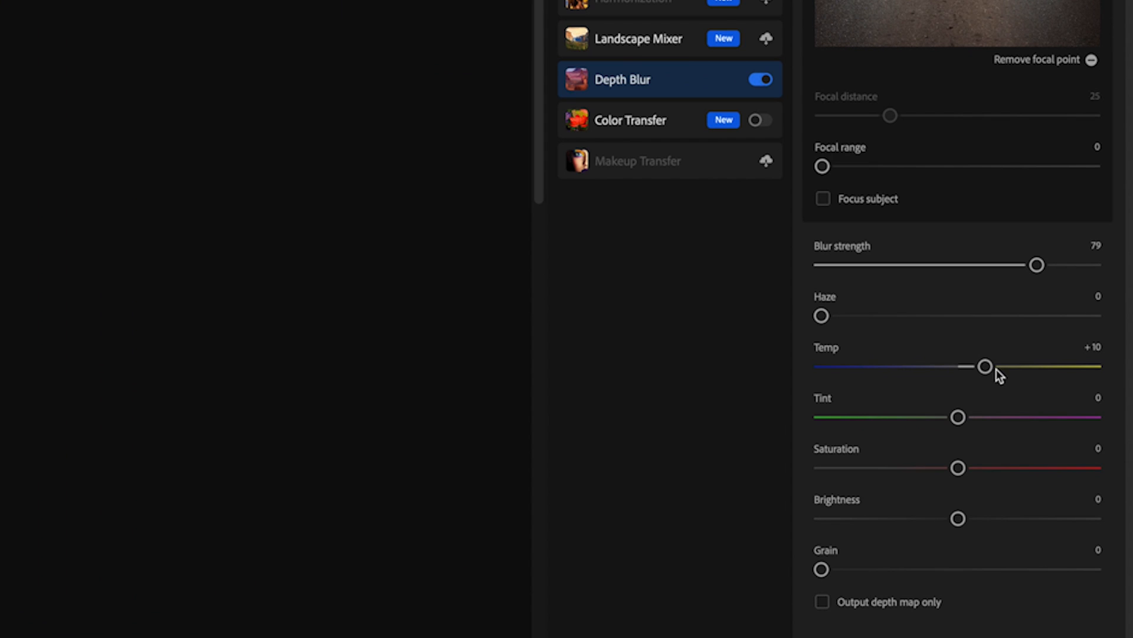
# Set Depth Blur temperature +10, saturation +3, brightness +3 and apply as a smart filter.
pyautogui.moveTo(959, 468); pyautogui.dragTo(956, 468)
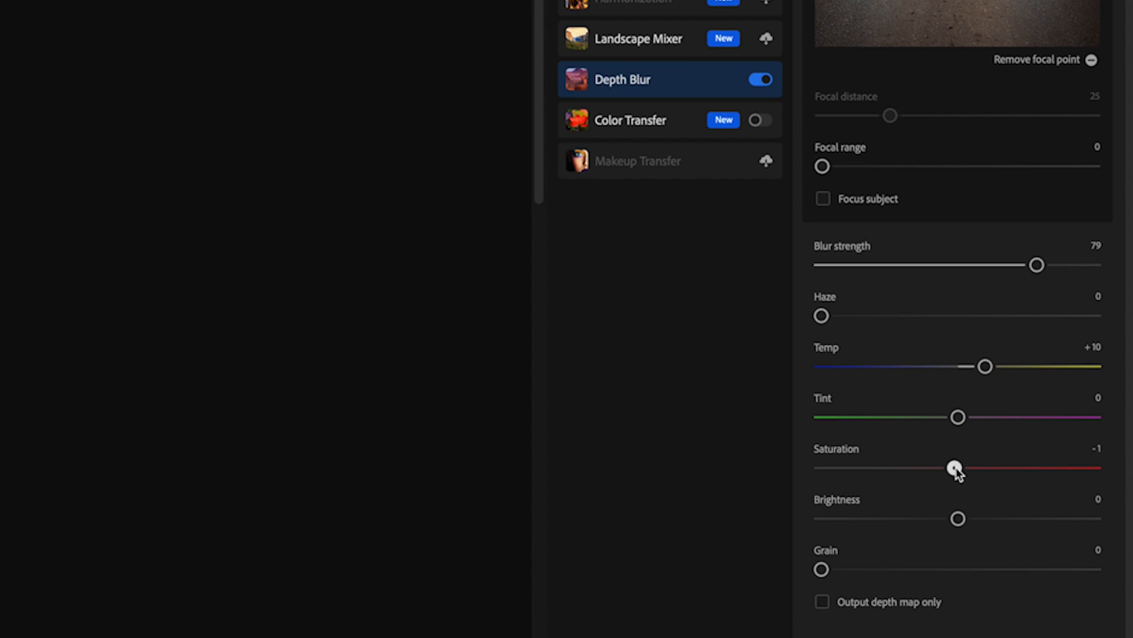
pyautogui.moveTo(954, 467); pyautogui.dragTo(965, 467)
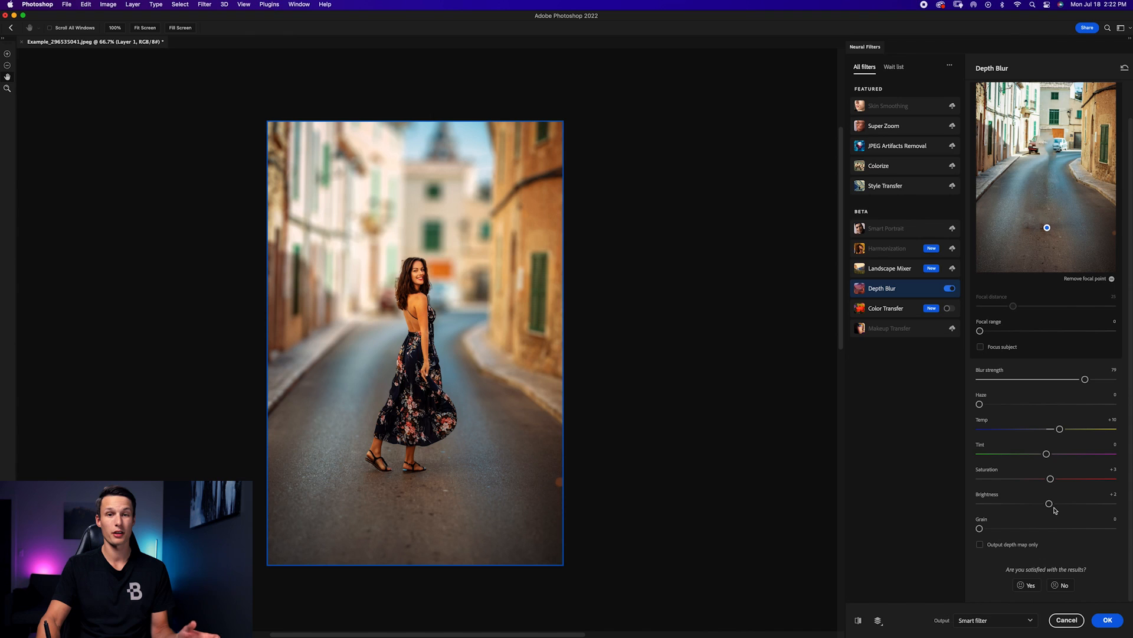
pyautogui.moveTo(1036, 473)
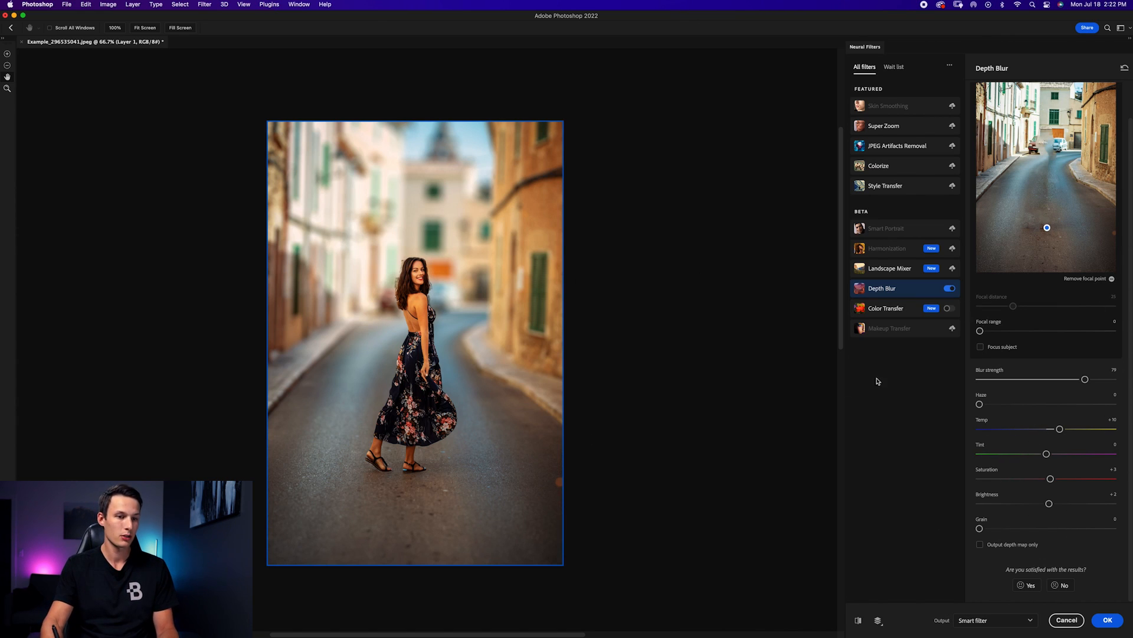
pyautogui.moveTo(1120, 565)
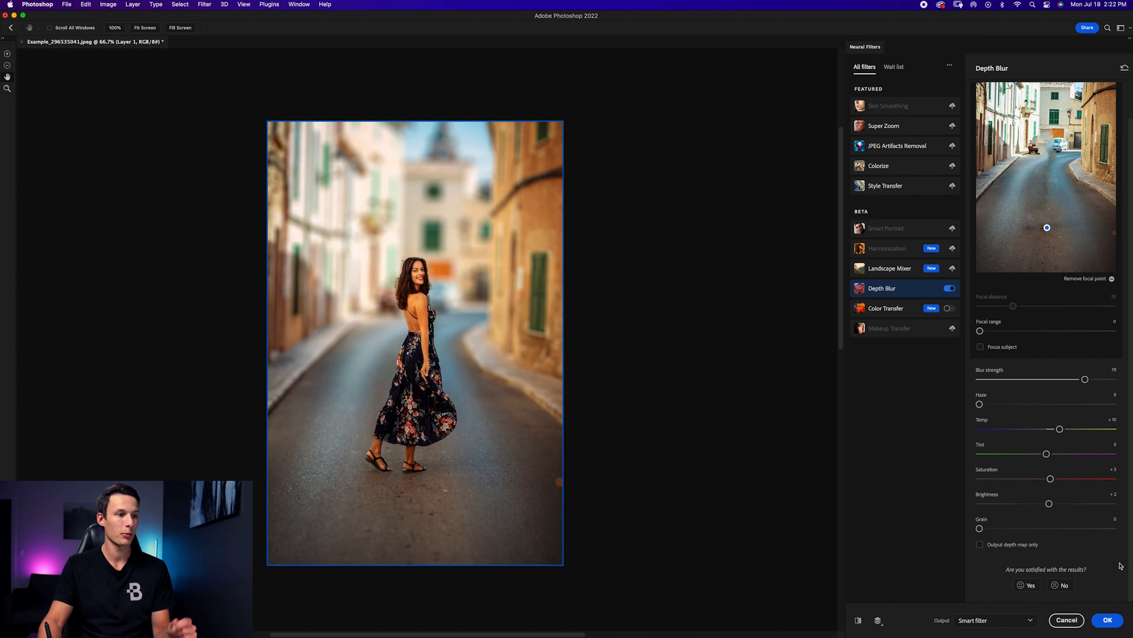
pyautogui.click(950, 287)
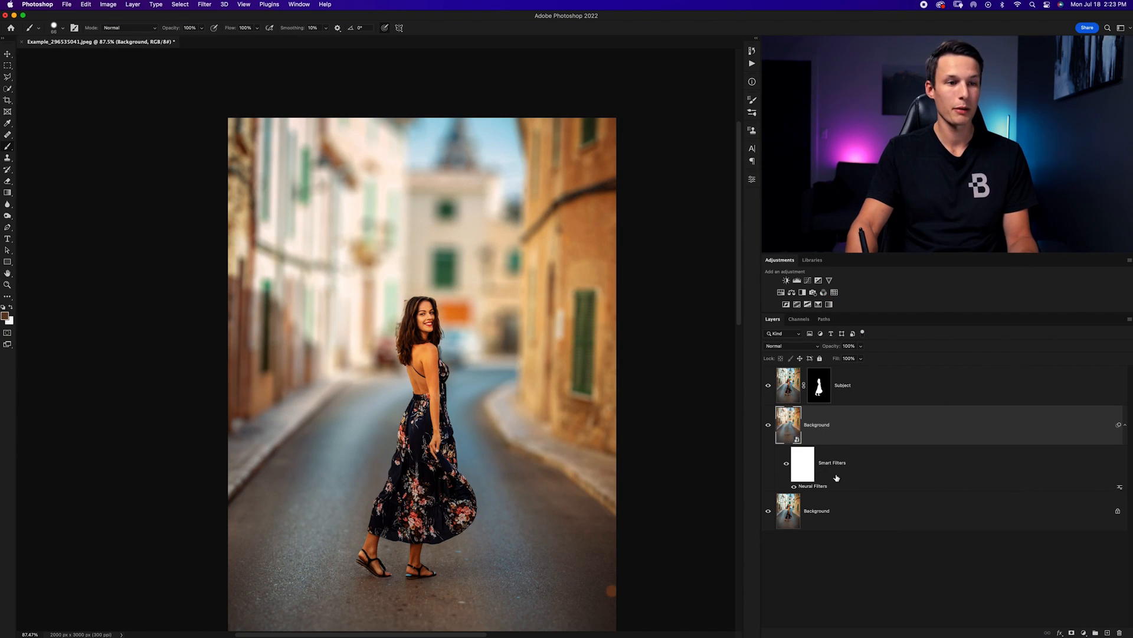
pyautogui.moveTo(821, 485)
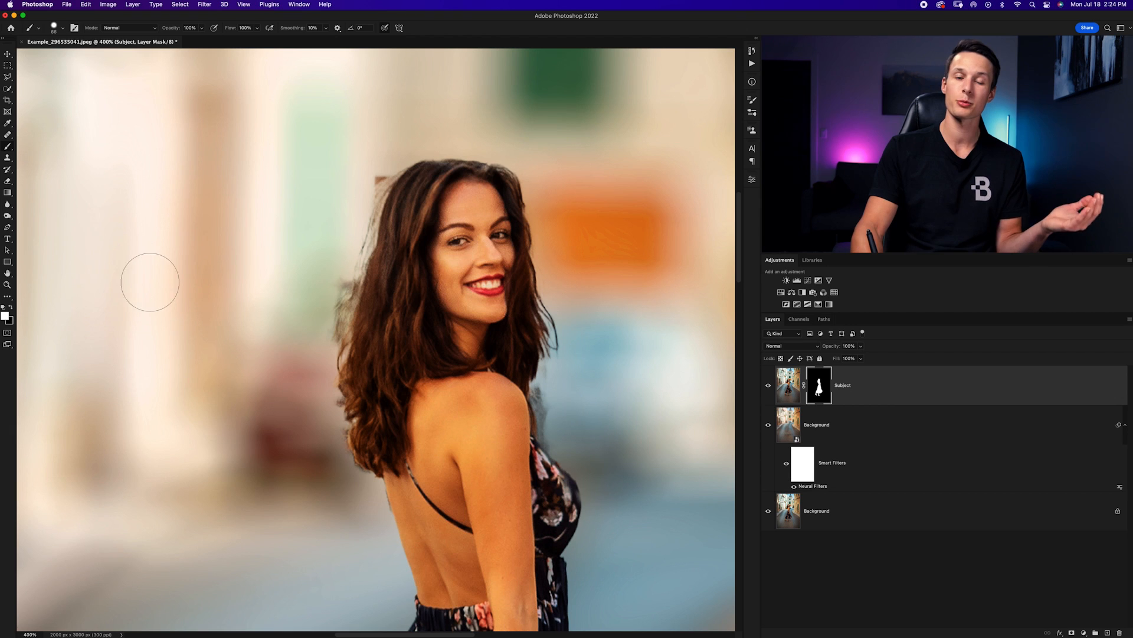
pyautogui.moveTo(143, 301)
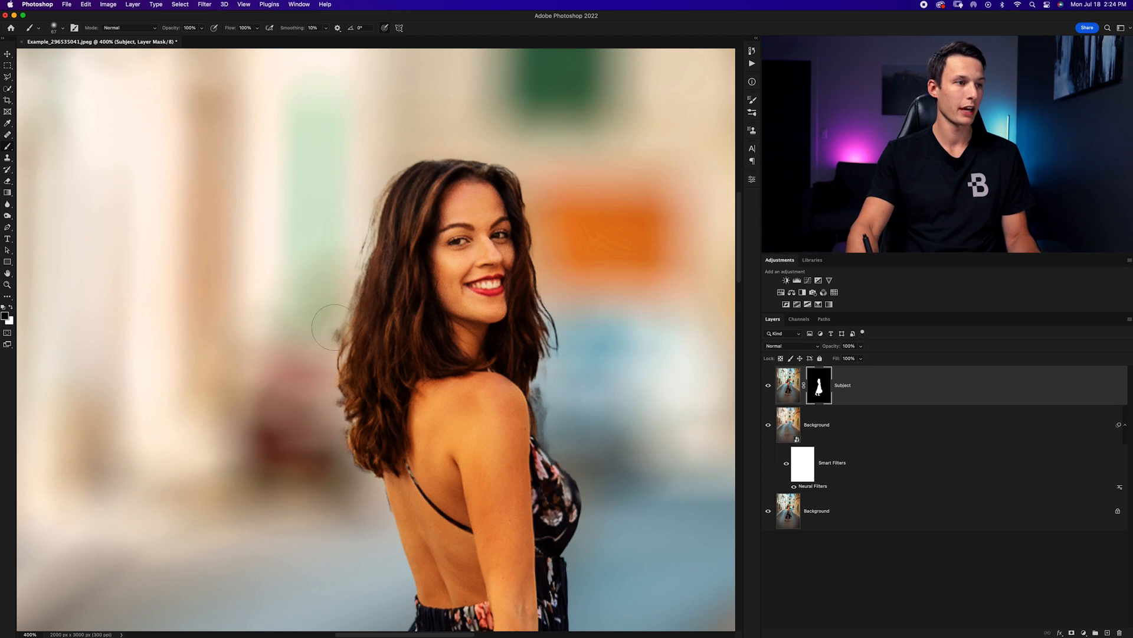
pyautogui.moveTo(343, 282)
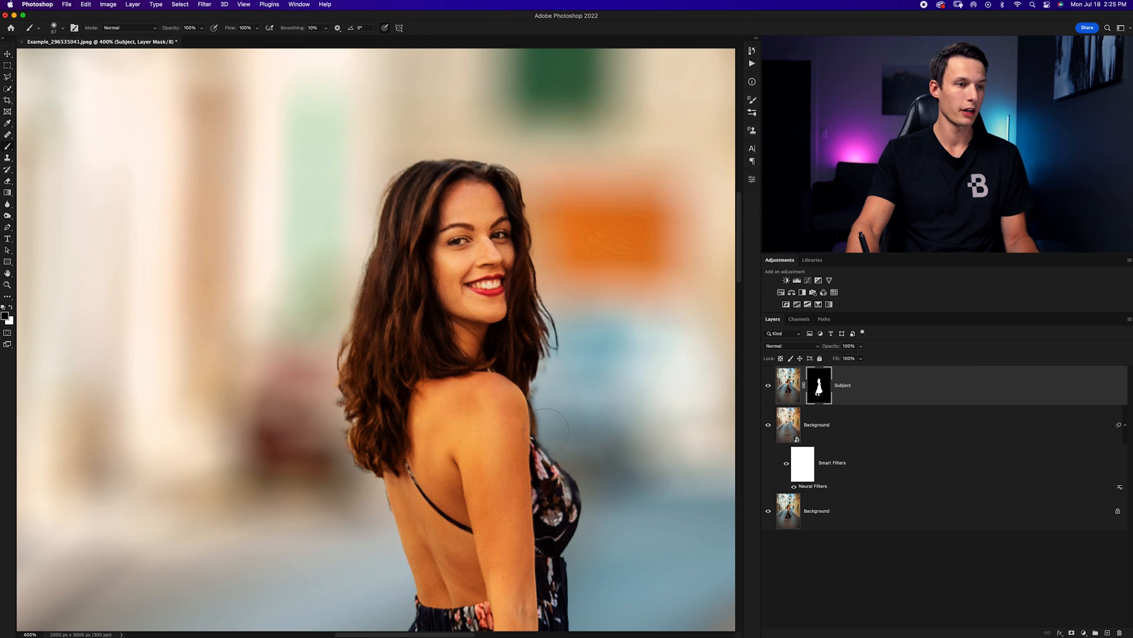
# Scroll the canvas and shrink the brush for cleaning the Subject mask edges.
pyautogui.scroll(-3)
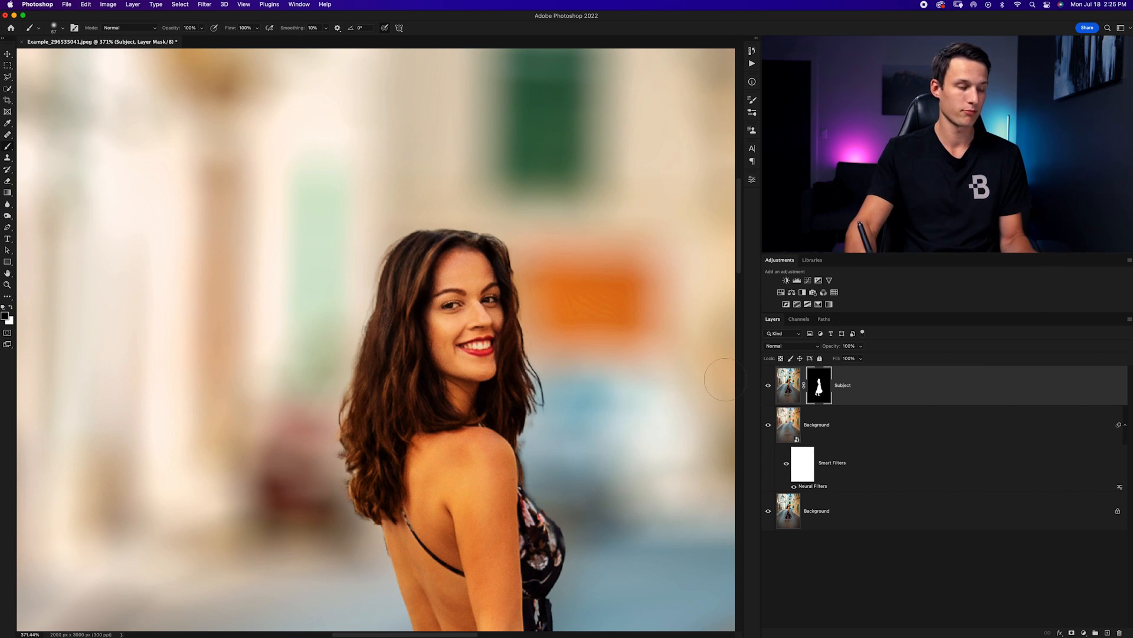
pyautogui.press('[')
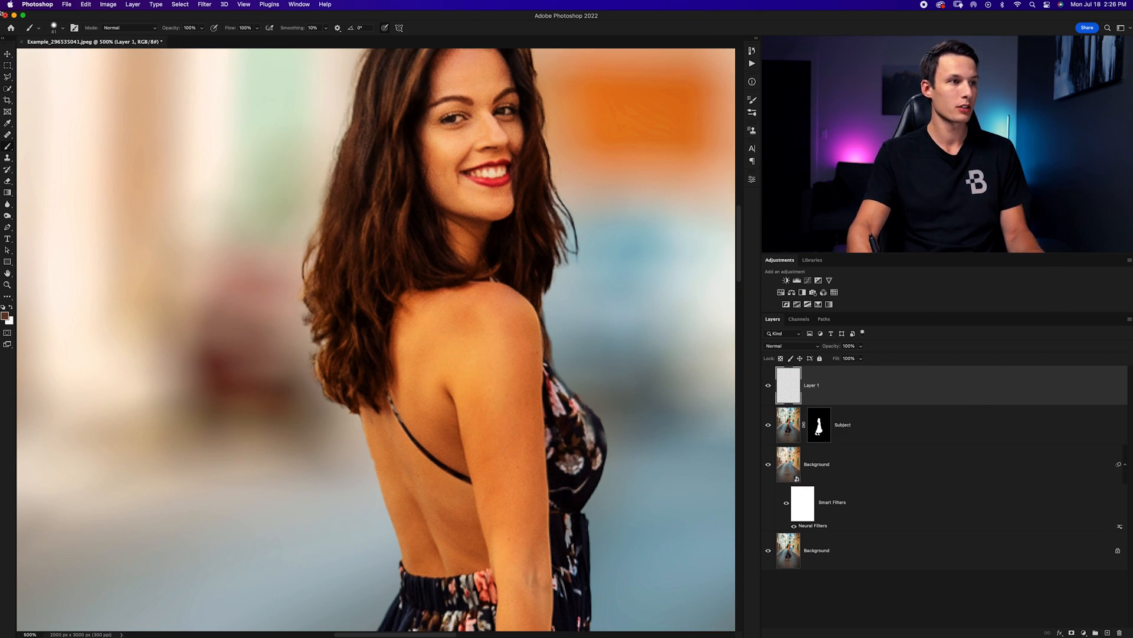
# Add an empty Layer 1 above Subject and switch to the Brush tool.
pyautogui.click(63, 27)
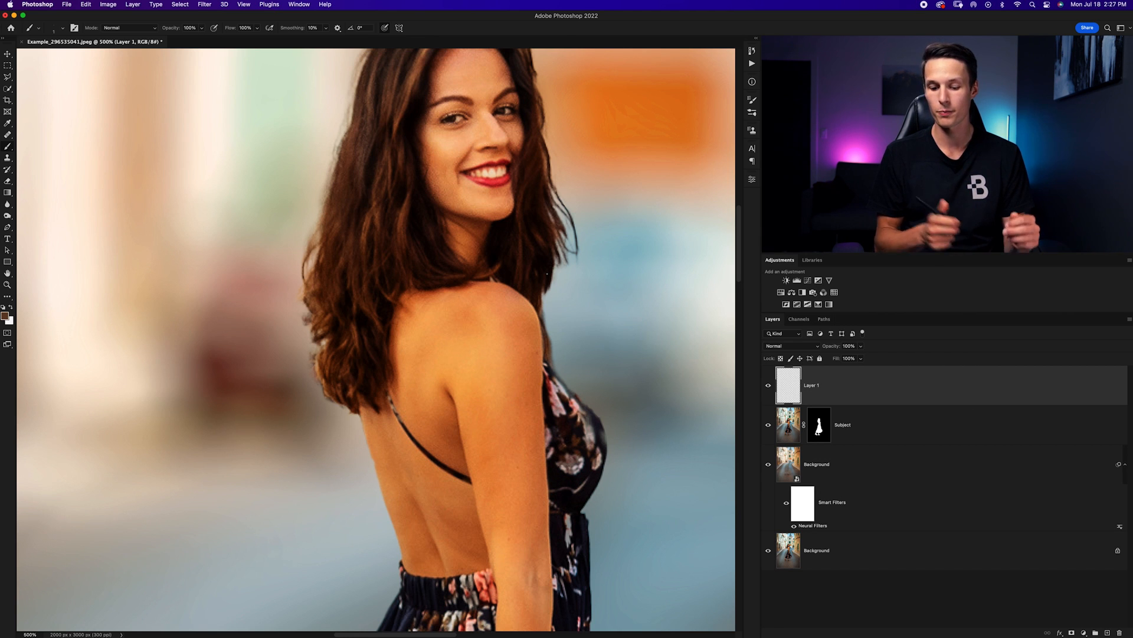
pyautogui.press('b')
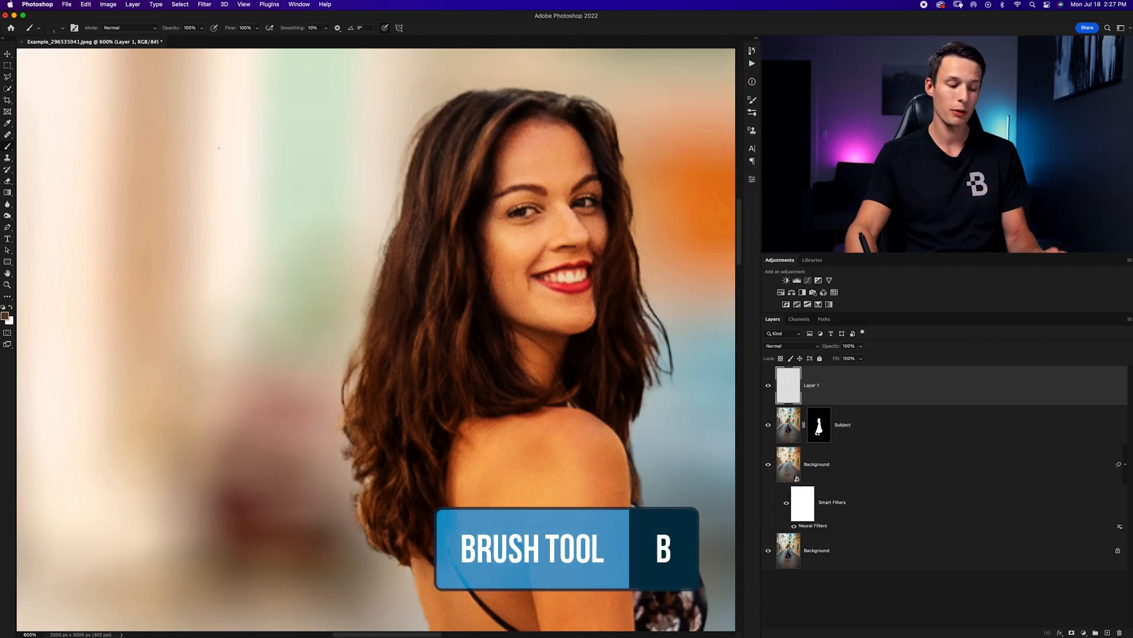
pyautogui.moveTo(436, 132)
pyautogui.write('Hair')
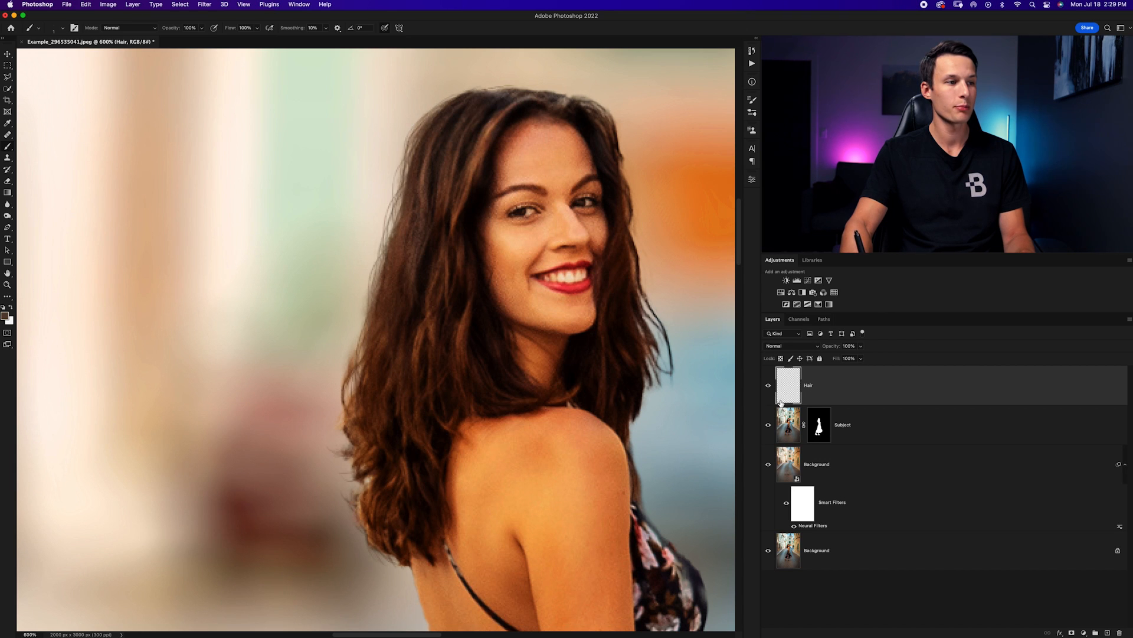
pyautogui.moveTo(741, 477)
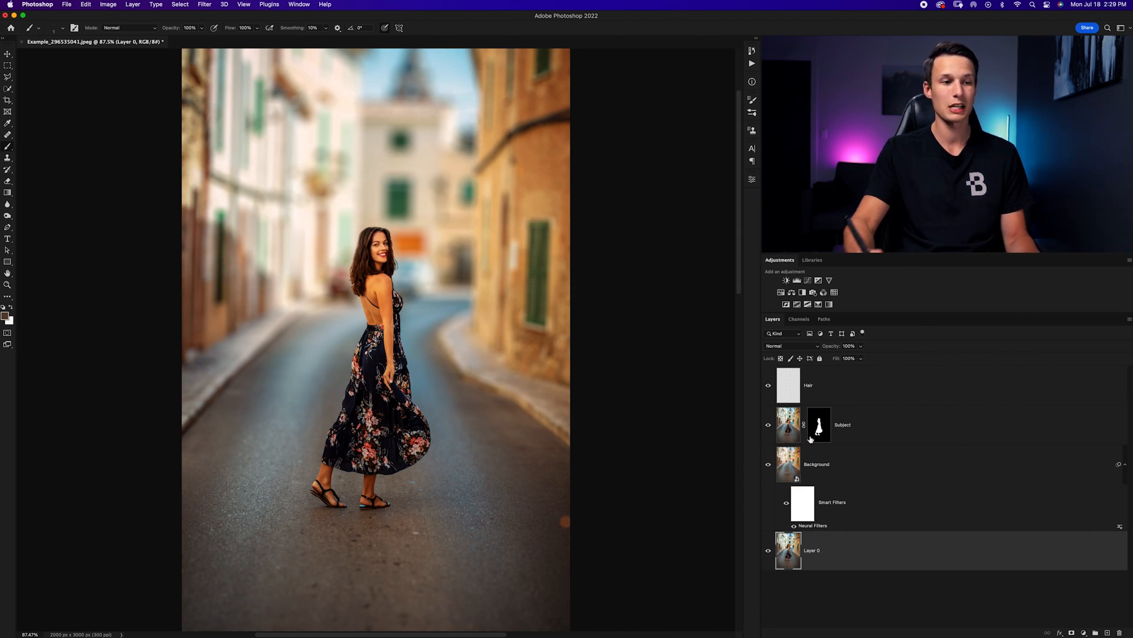
# Toggle visibility of the unlocked original Layer 0 beneath the blurred background copy.
pyautogui.click(769, 553)
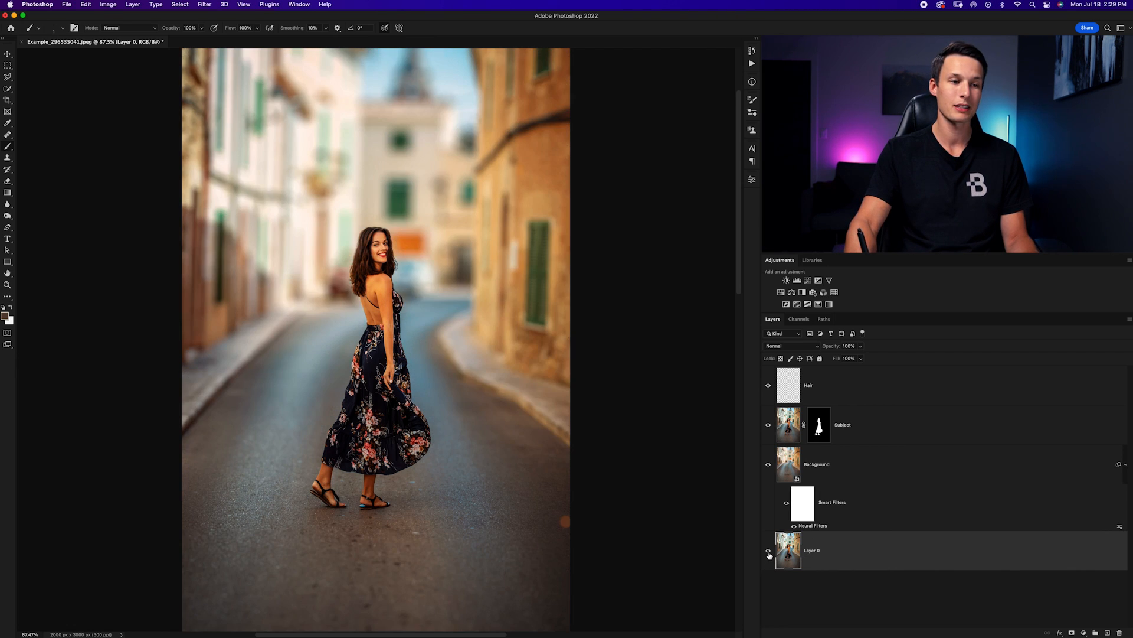